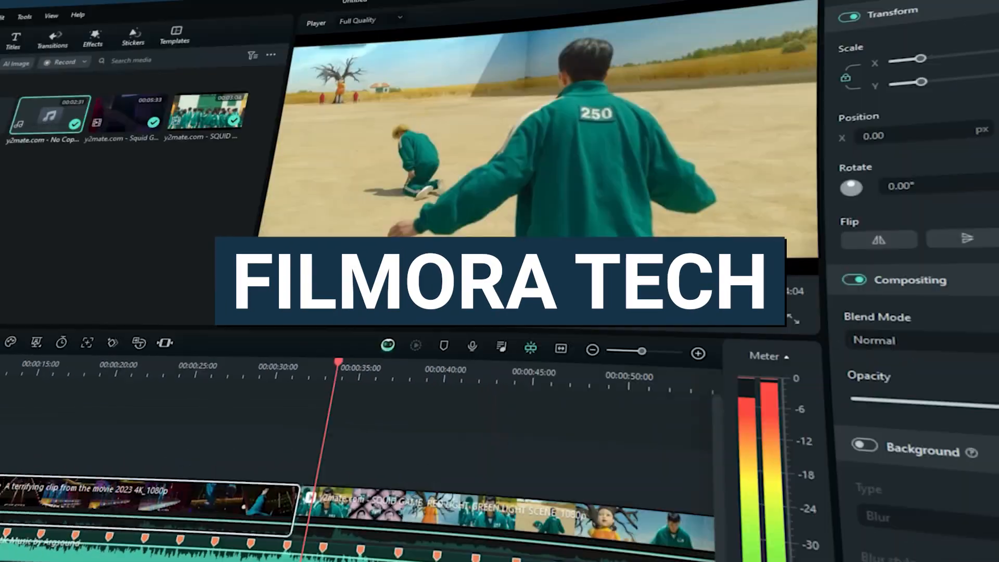
# Step: Select the music clip on the timeline to run beat detection on it
pyautogui.click(388, 345)
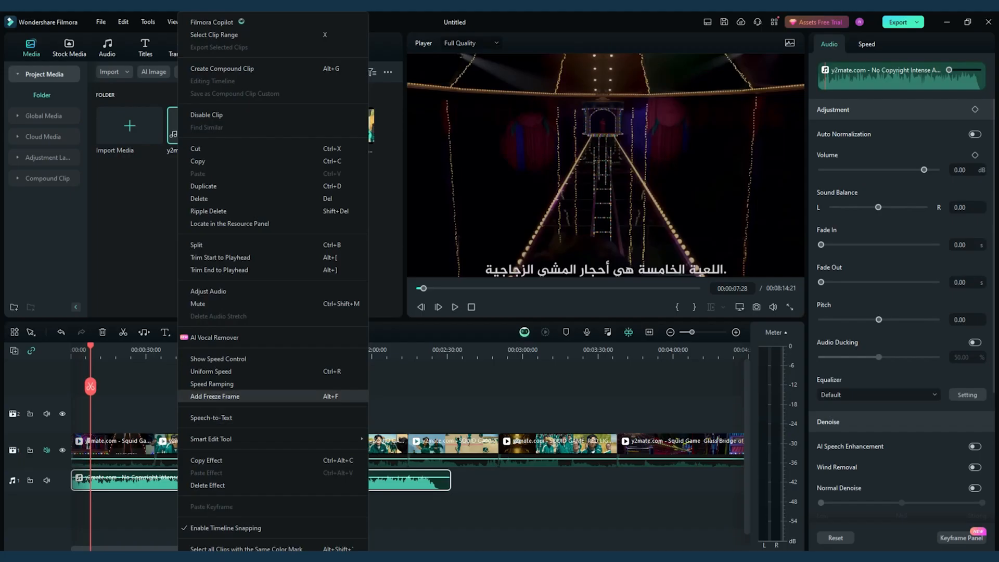
pyautogui.moveTo(229, 223)
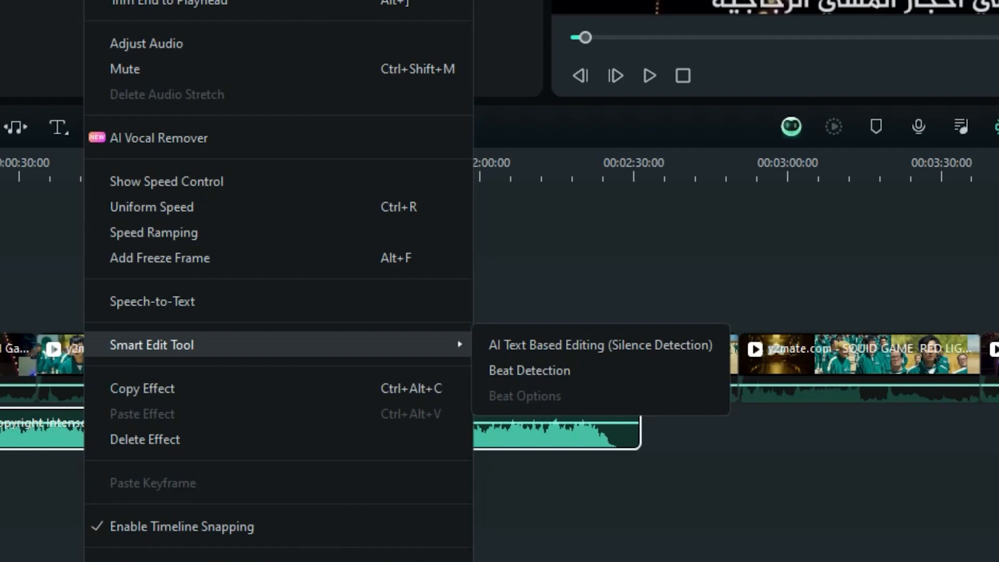
pyautogui.moveTo(529, 371)
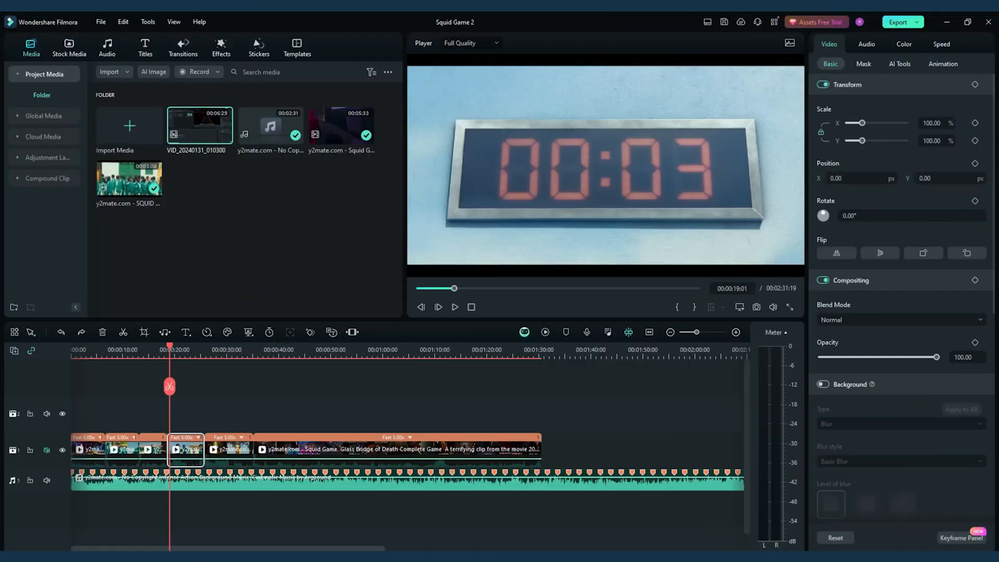
# Step: Bring up the context menu of the short 5x clip under the playhead
pyautogui.rightClick(185, 450)
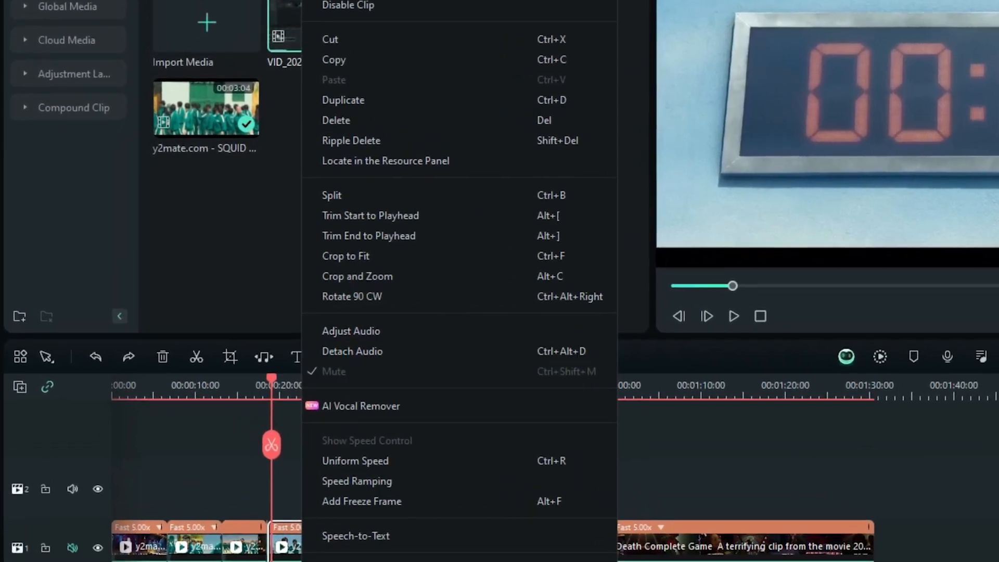
pyautogui.moveTo(368, 236)
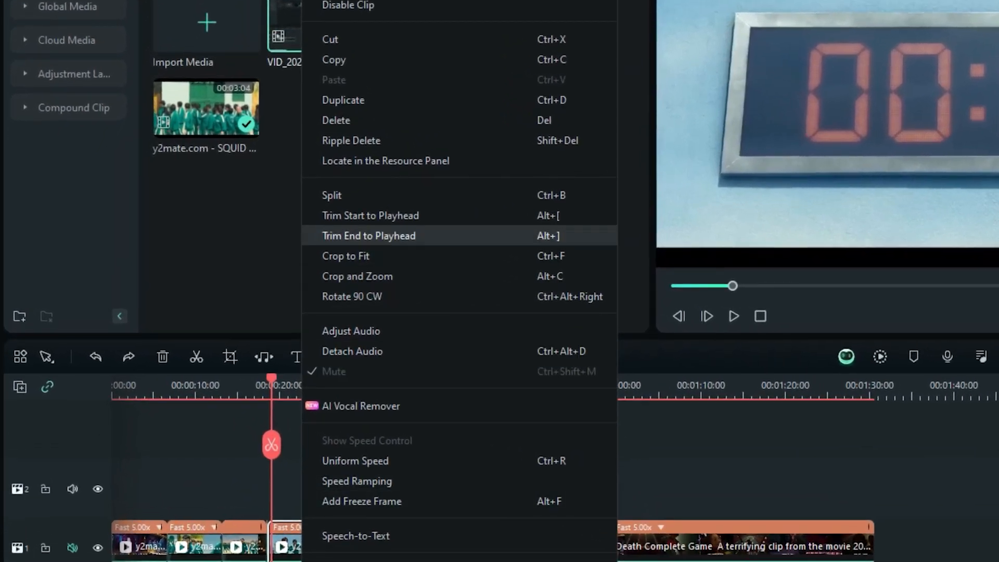
pyautogui.moveTo(357, 276)
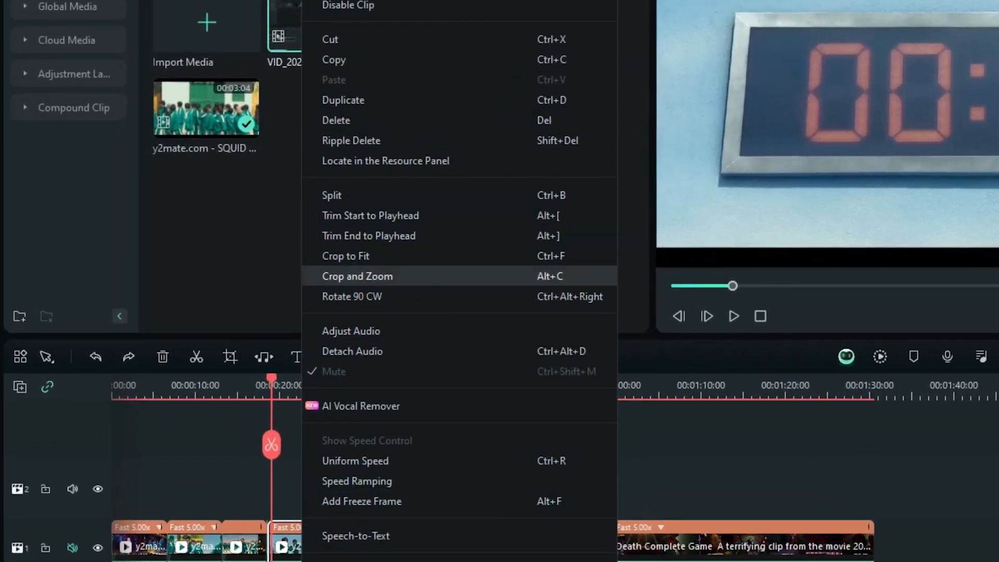
# Step: Apply a Pan & Zoom crop animation travelling from right to left to the clip
pyautogui.click(357, 276)
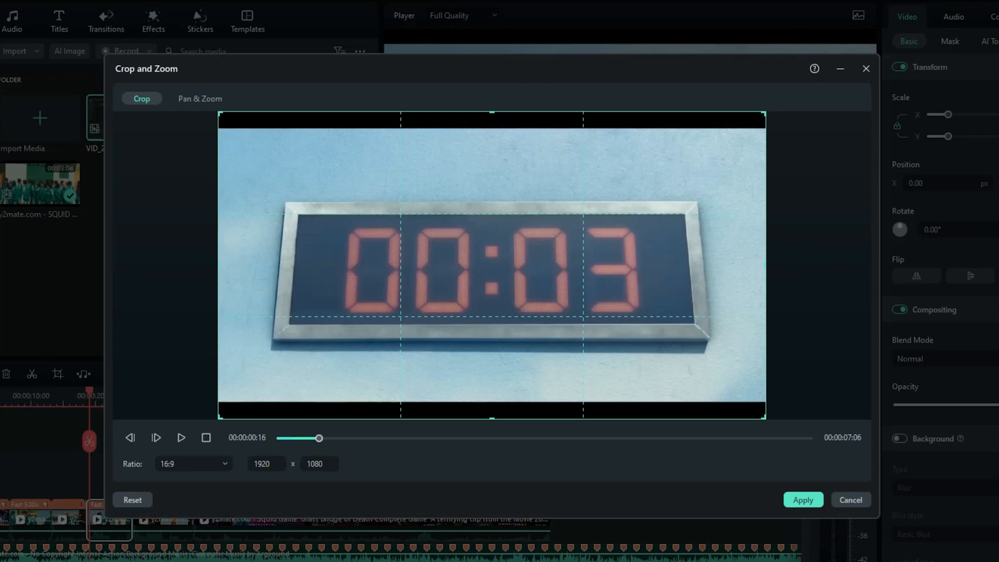
pyautogui.click(200, 98)
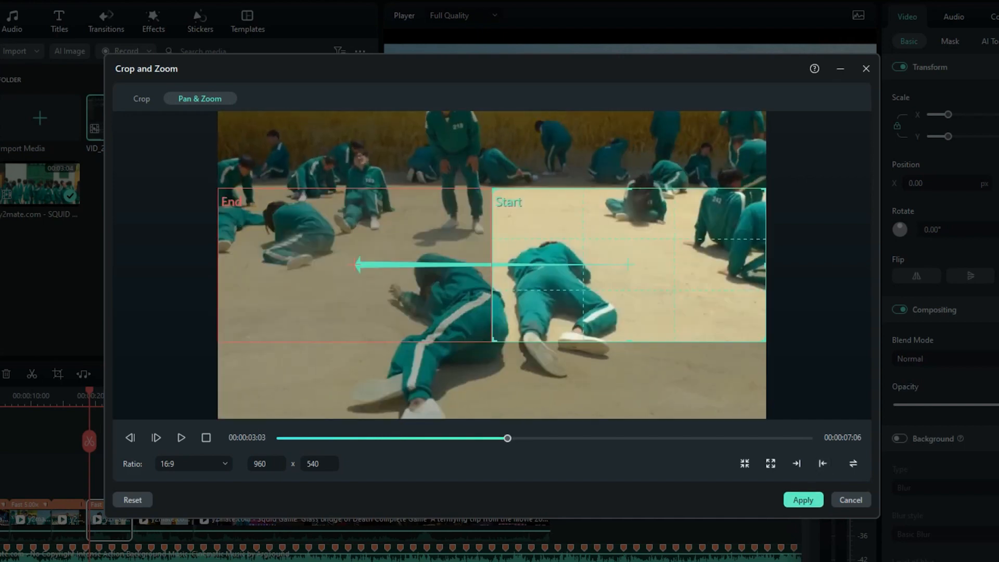
pyautogui.click(797, 463)
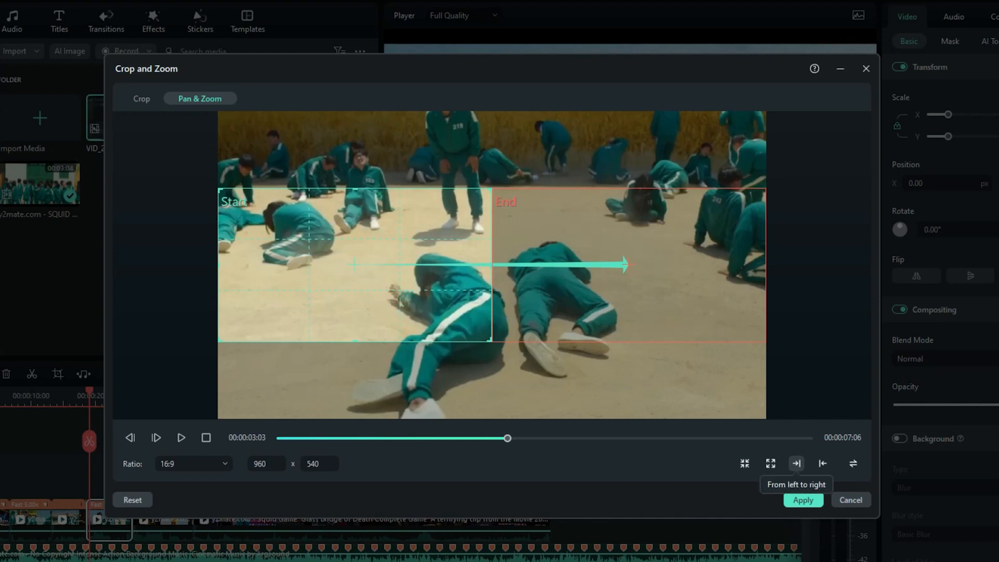
pyautogui.click(822, 463)
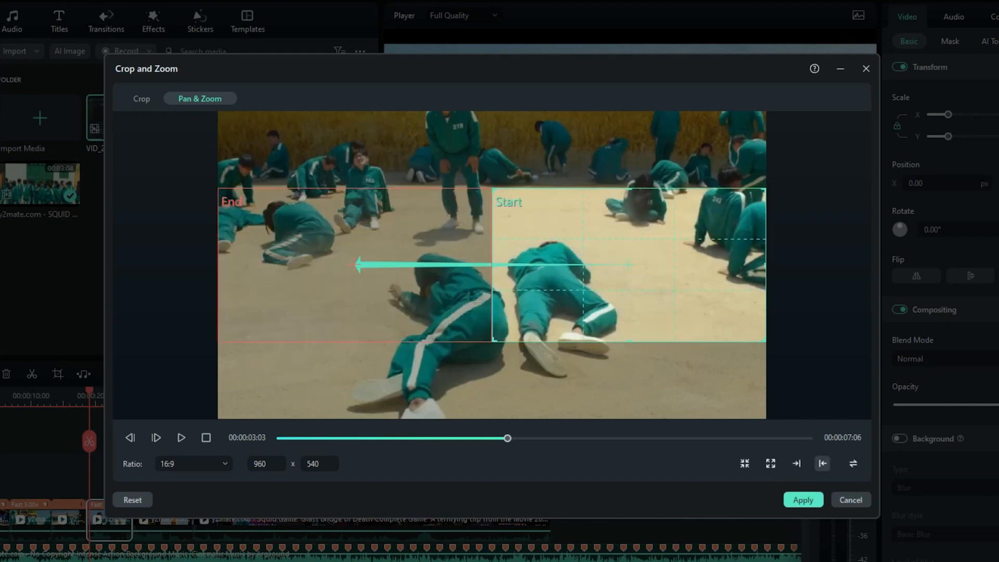
pyautogui.click(796, 463)
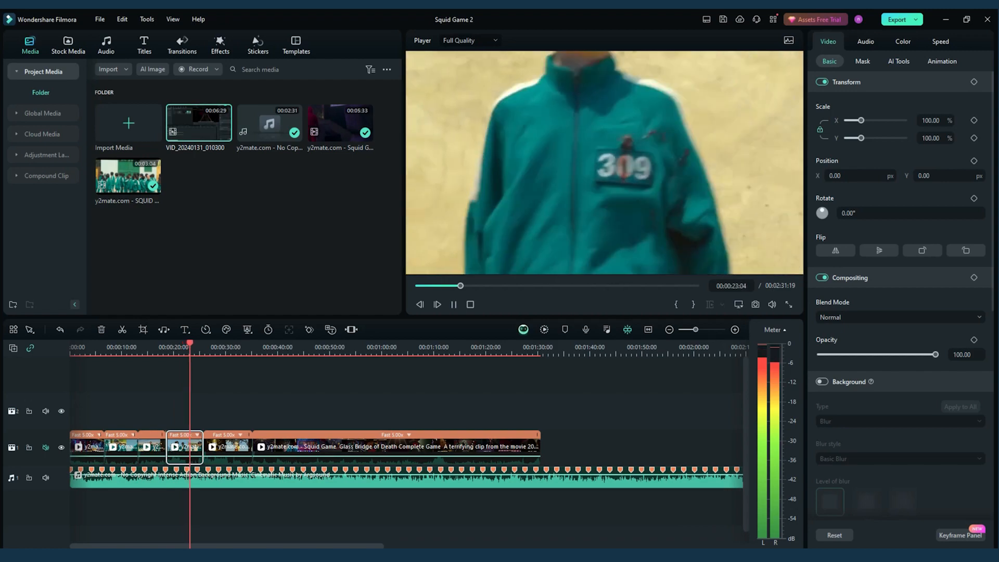
# Step: Find 'cinema' in Effects and add the Cinema 21:9 letterbox to the top track
pyautogui.click(220, 45)
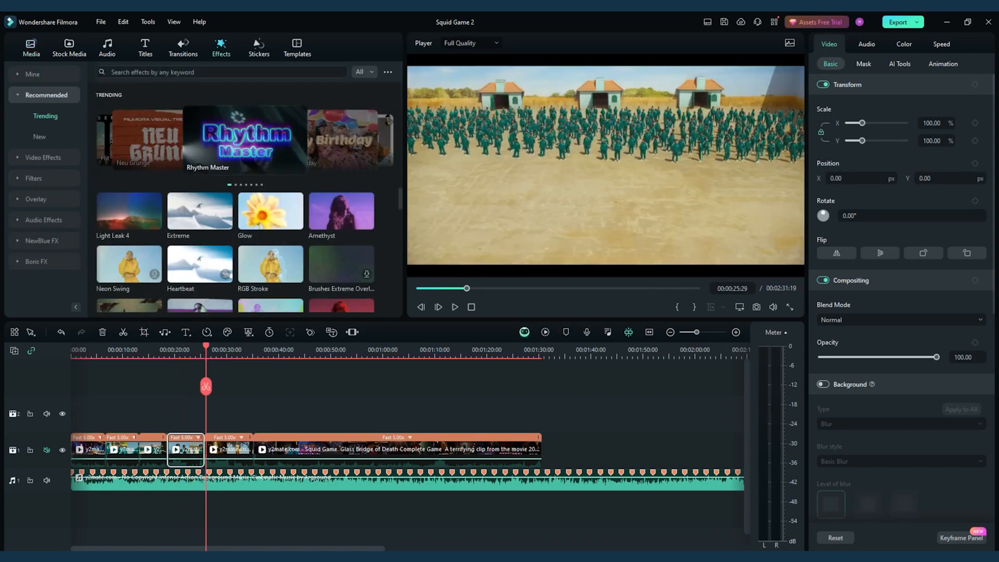
pyautogui.write('cinema')
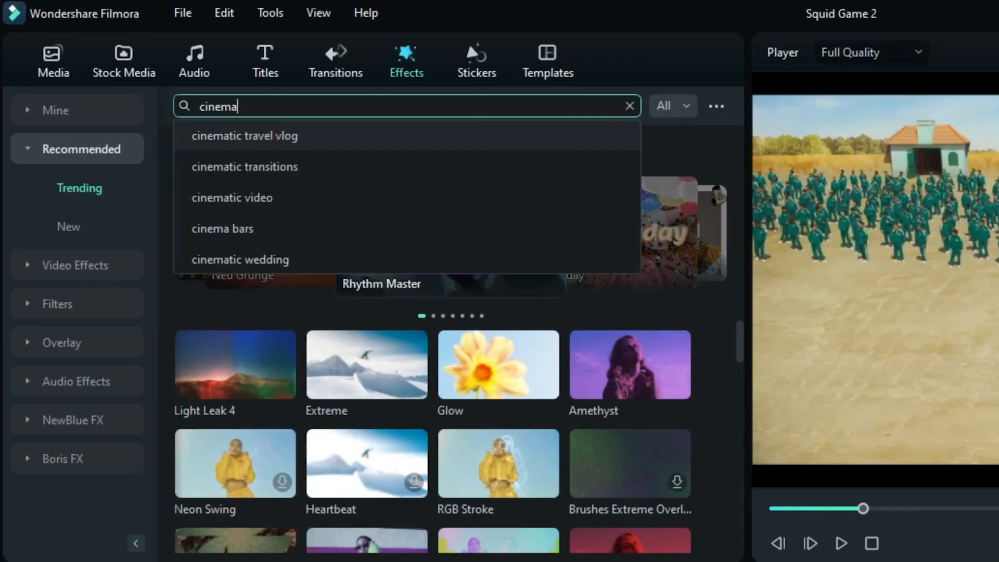
pyautogui.click(223, 228)
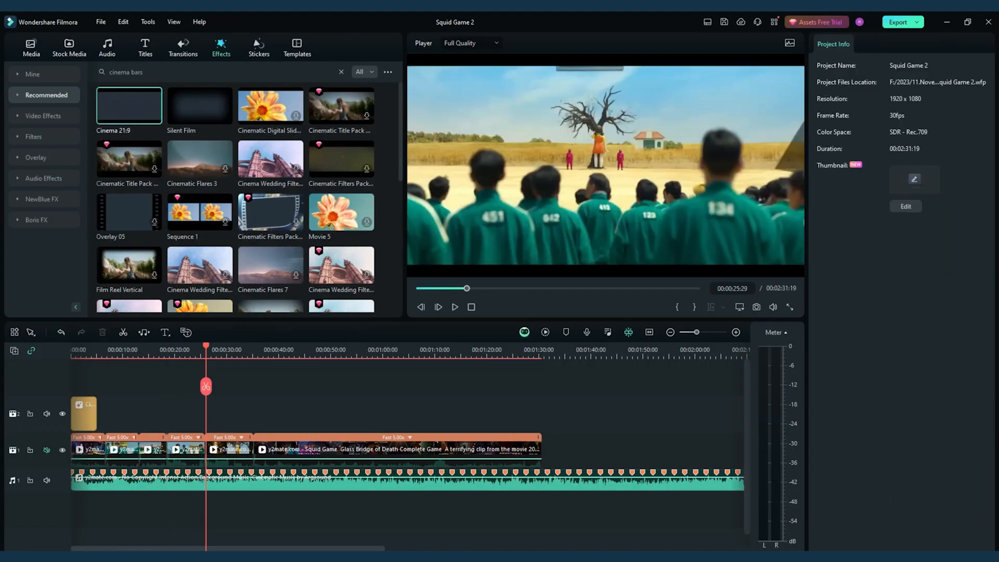
pyautogui.doubleClick(129, 106)
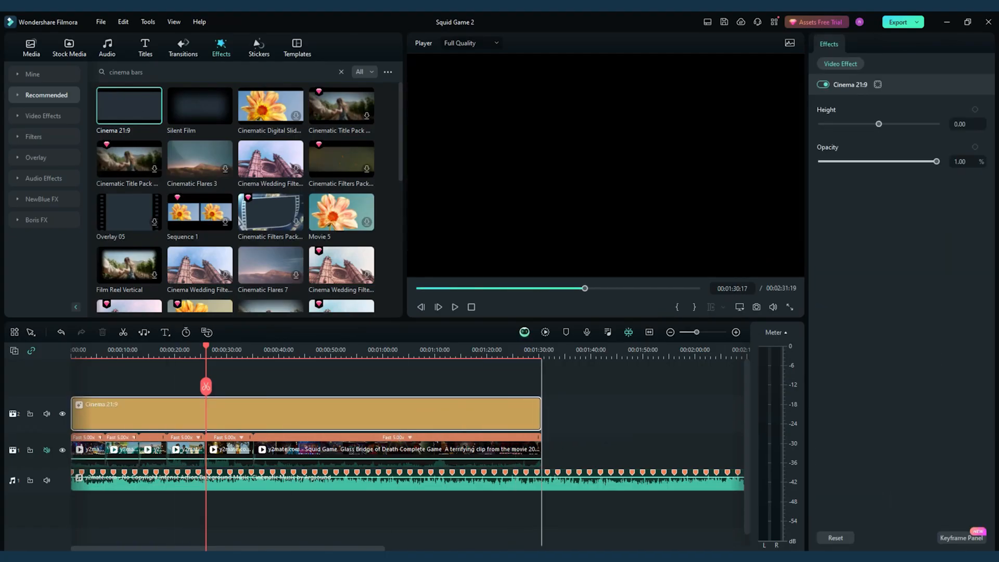
pyautogui.click(455, 307)
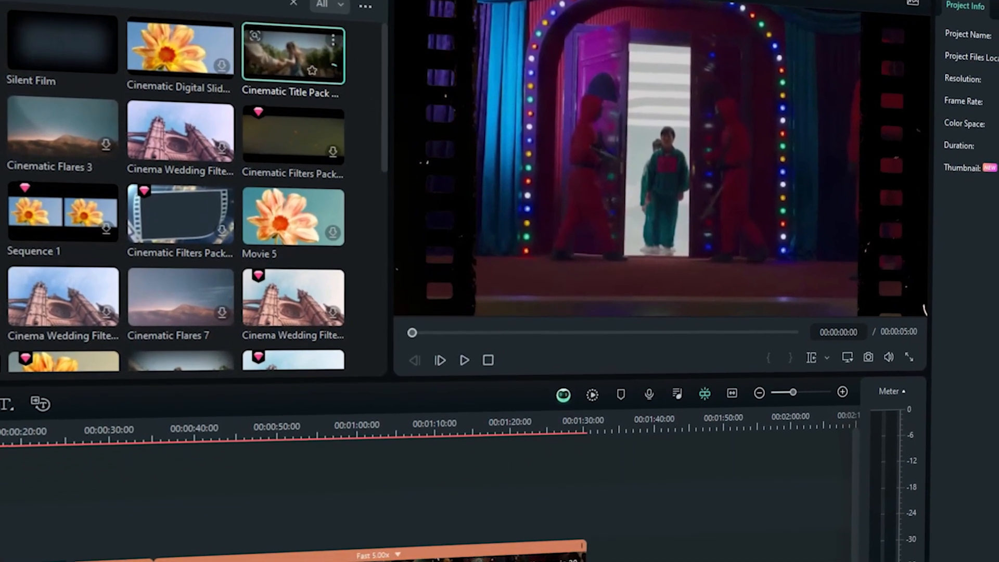
pyautogui.click(464, 360)
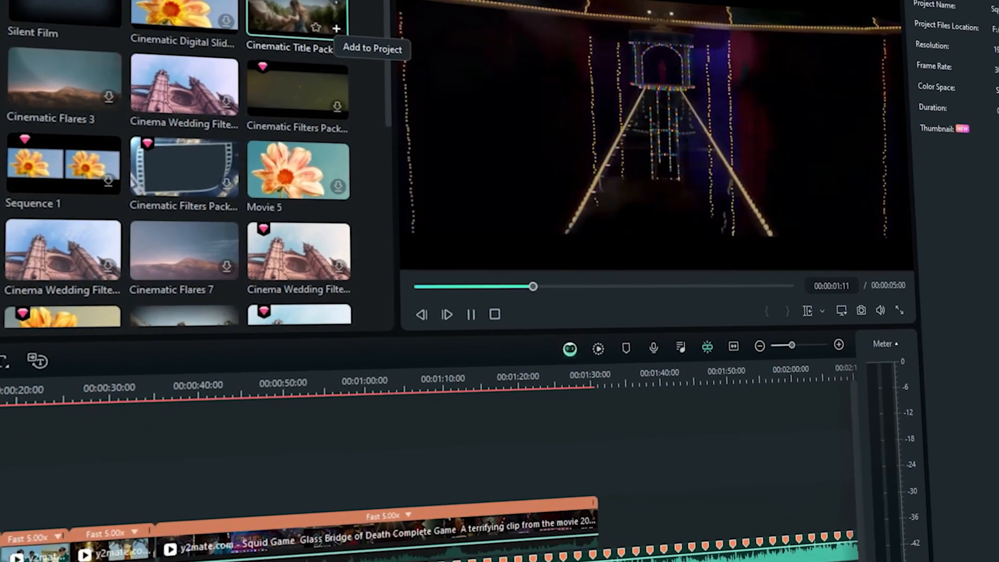